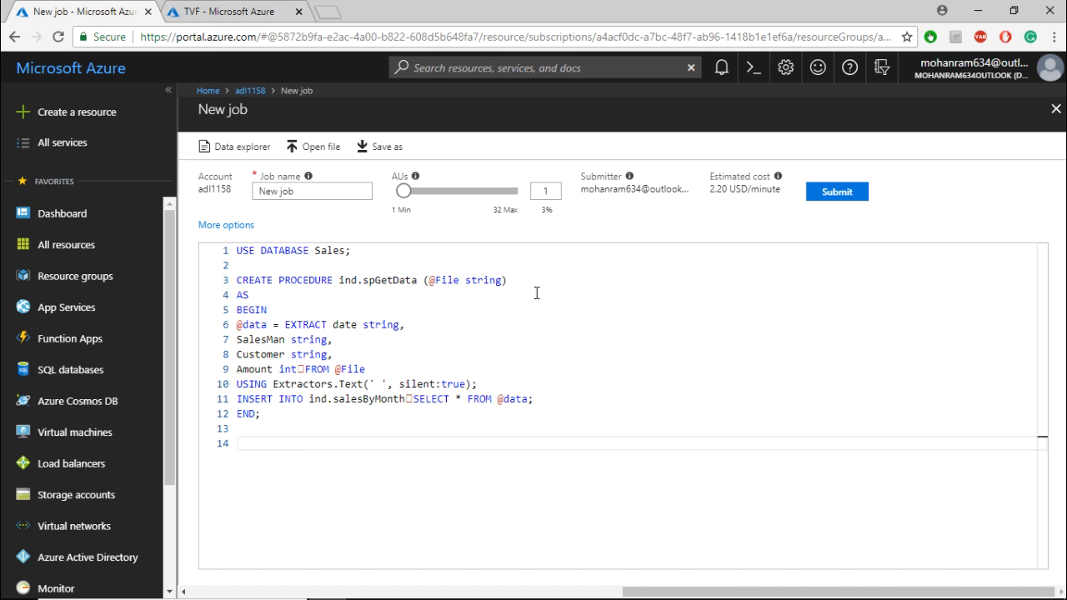
# Break the ind.spGetData script so the FROM, SELECT and END statements each start their own line.
pyautogui.moveTo(261, 250); pyautogui.dragTo(340, 250)
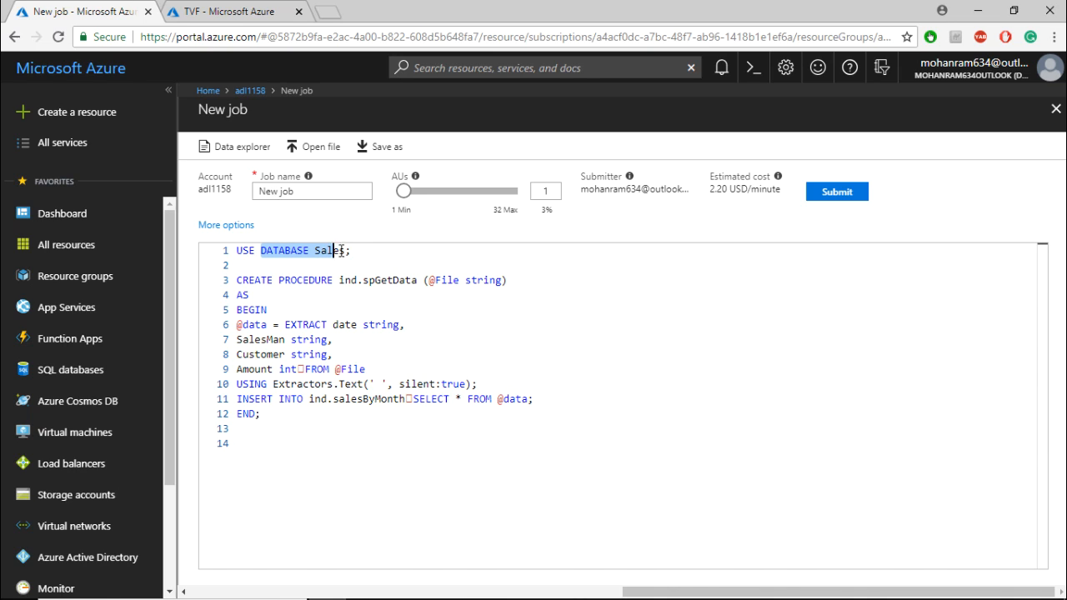
pyautogui.click(355, 250)
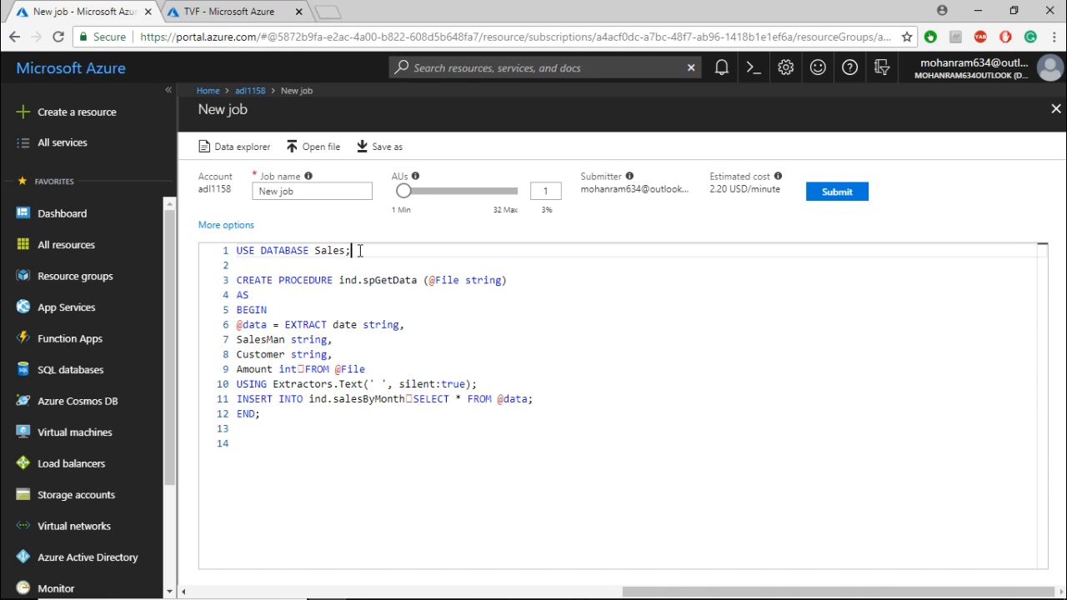
pyautogui.moveTo(235, 279); pyautogui.dragTo(365, 279)
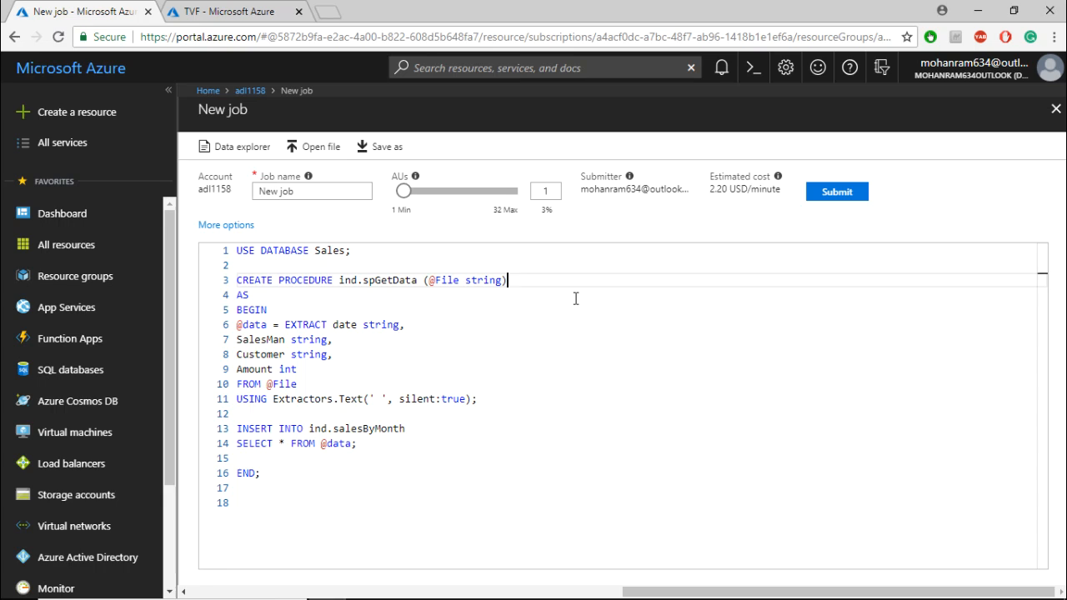
pyautogui.moveTo(584, 363)
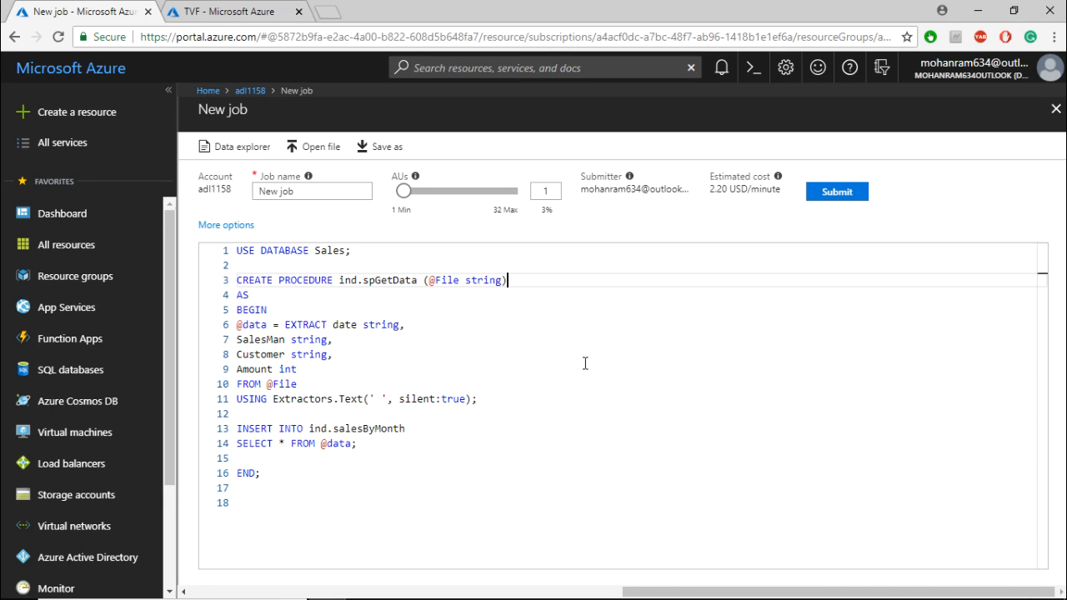
pyautogui.moveTo(595, 356)
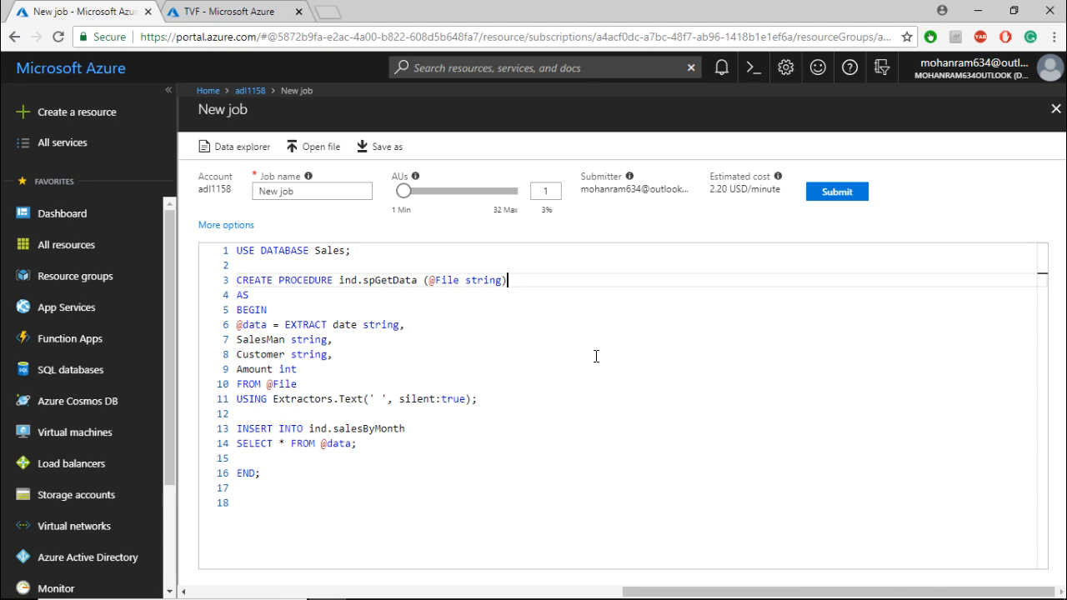
pyautogui.moveTo(292, 280)
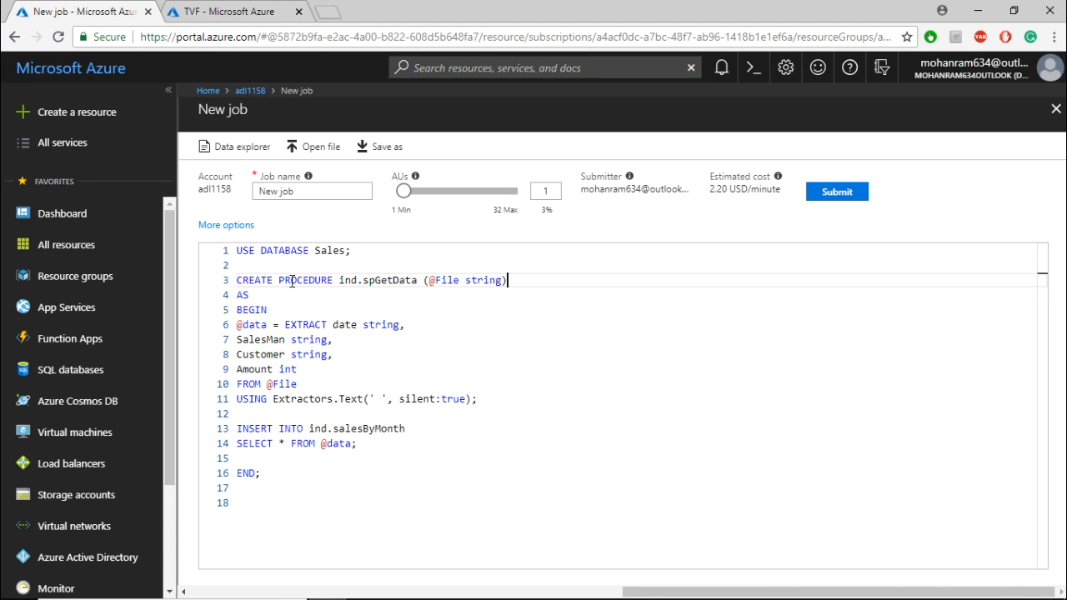
pyautogui.moveTo(549, 362)
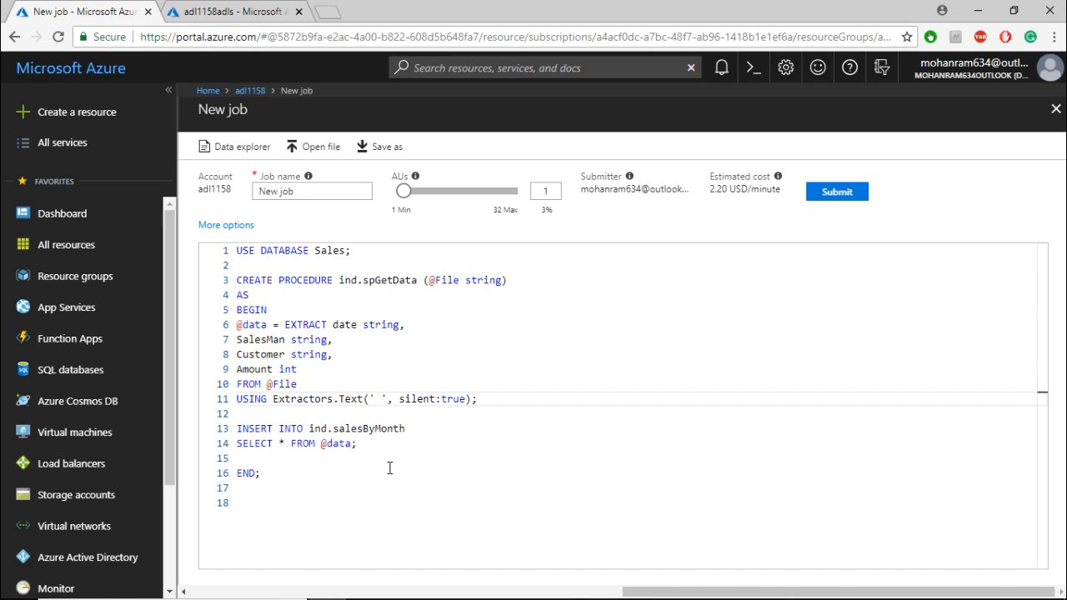
# Select the default 'New job' name in the Job name box to replace it.
pyautogui.doubleClick(356, 428)
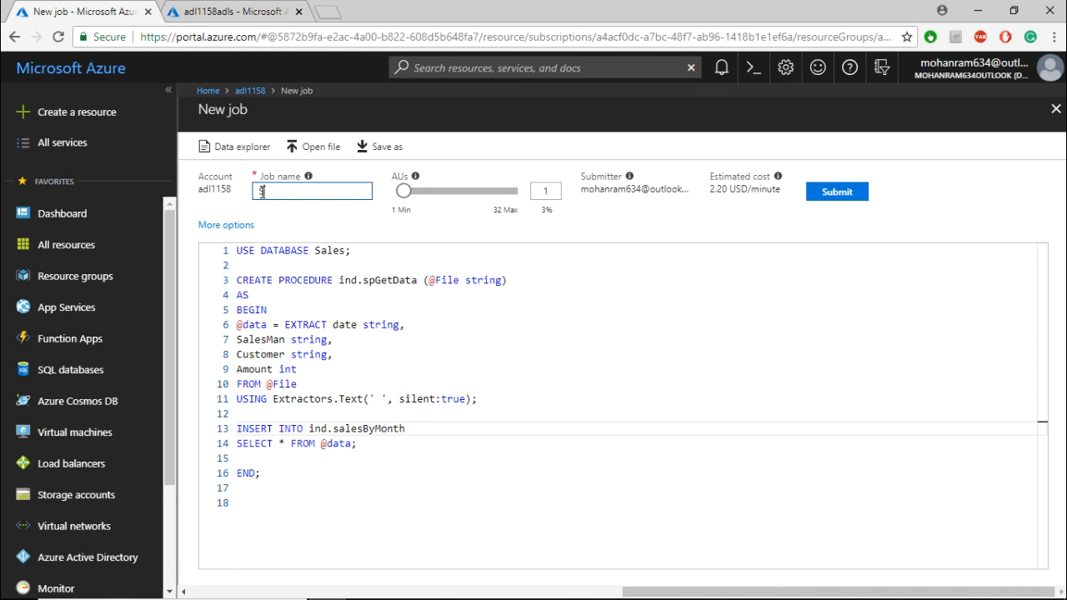
# Submit the job as 'SP' and open the ind.spGetData definition under Sales Procedures.
pyautogui.write('SP')
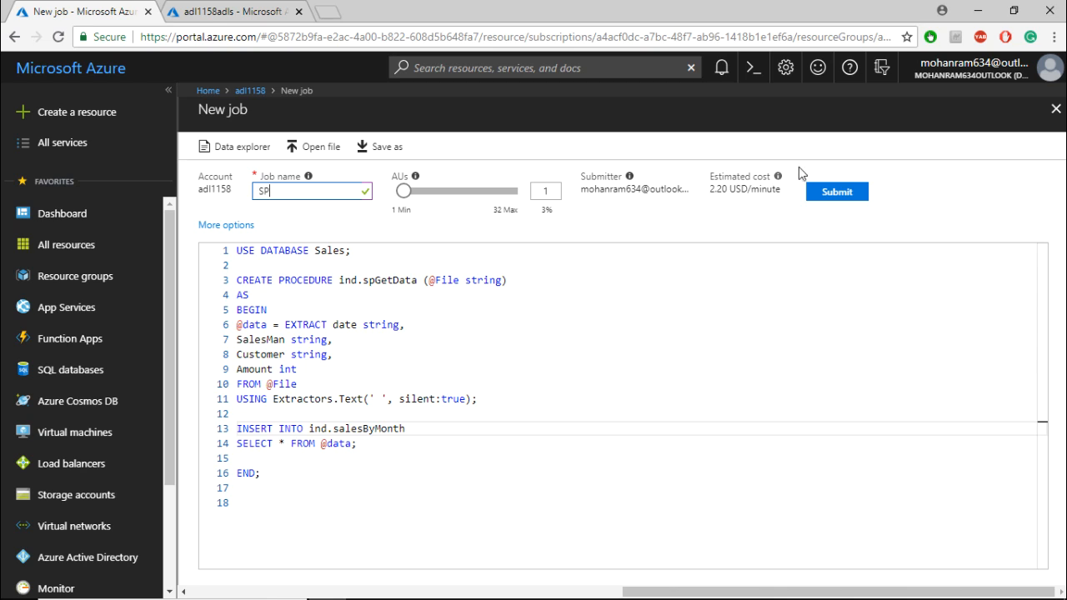
pyautogui.click(836, 192)
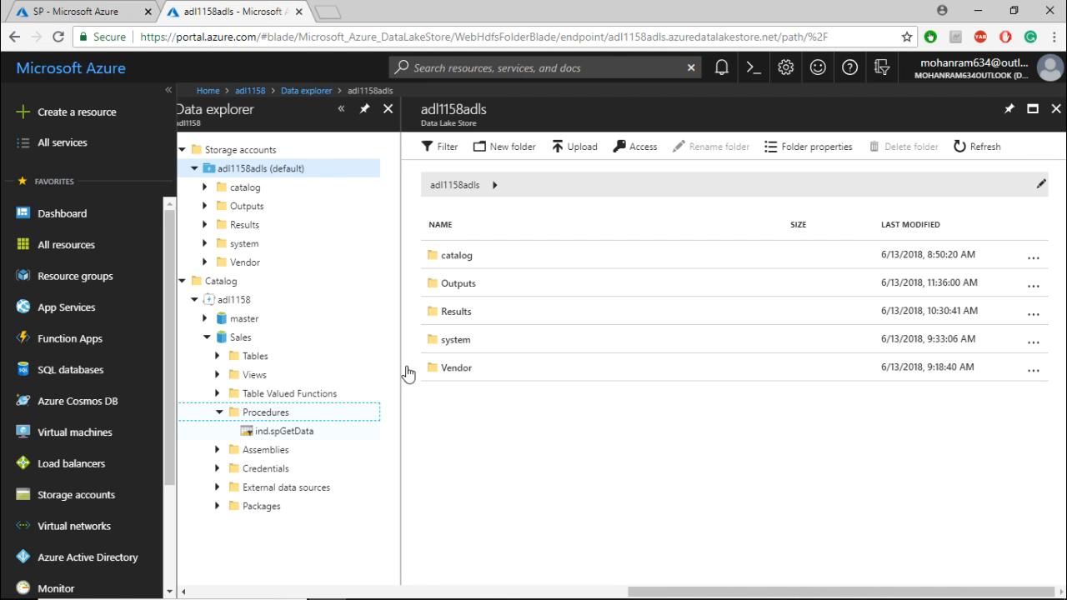
pyautogui.click(307, 431)
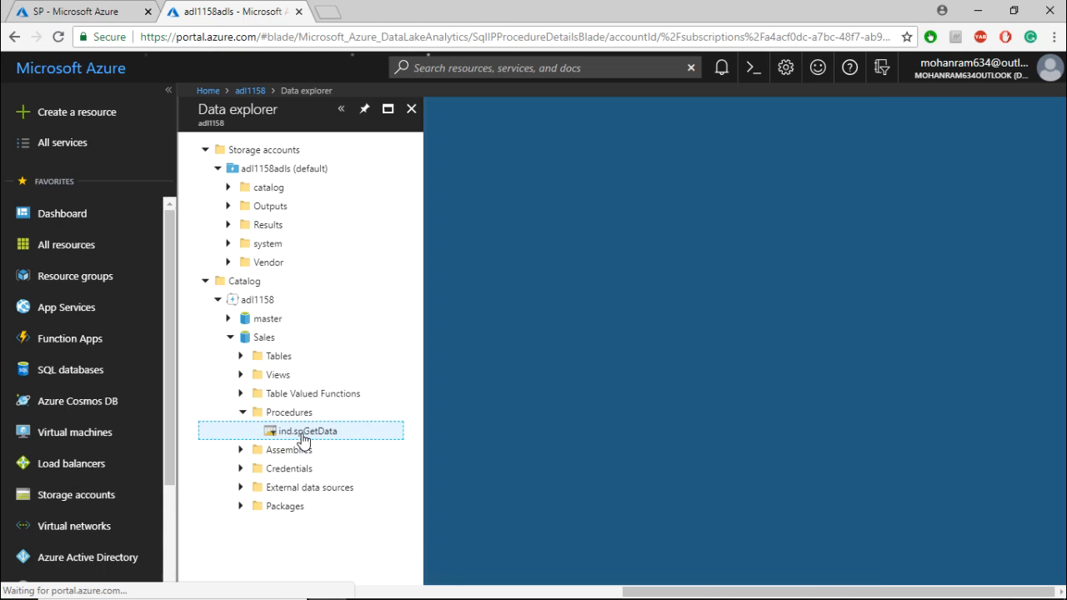
pyautogui.click(308, 431)
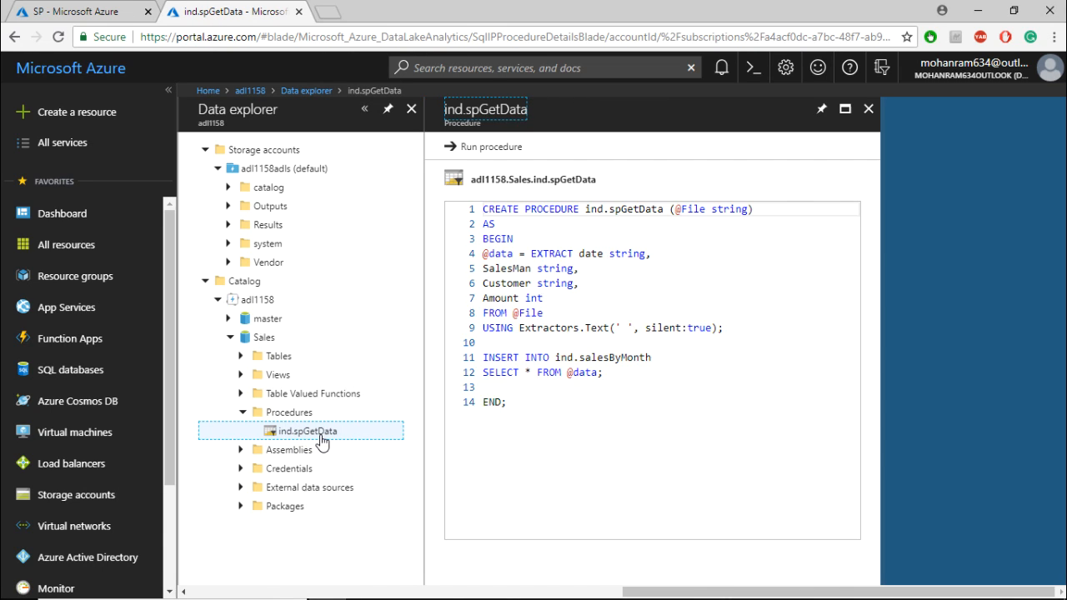